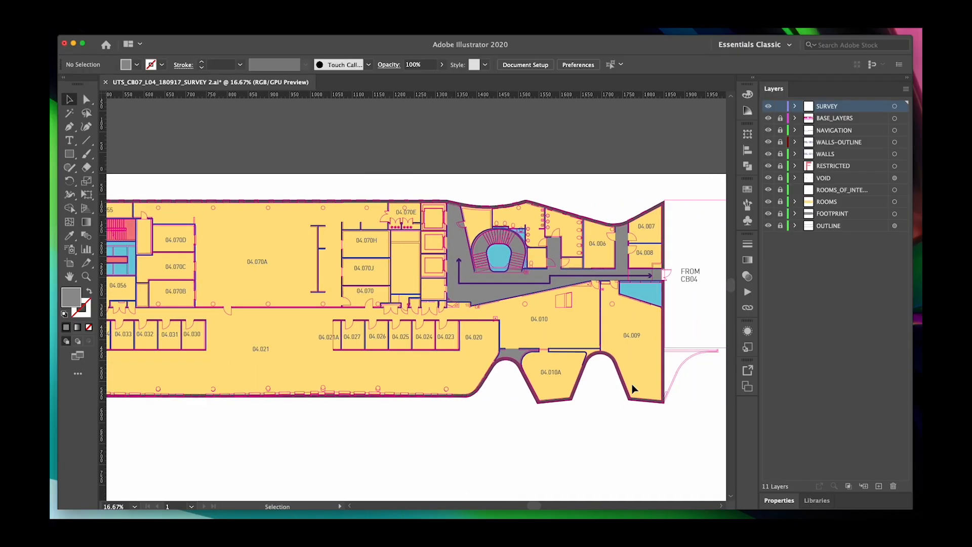
mouse_move(479, 296)
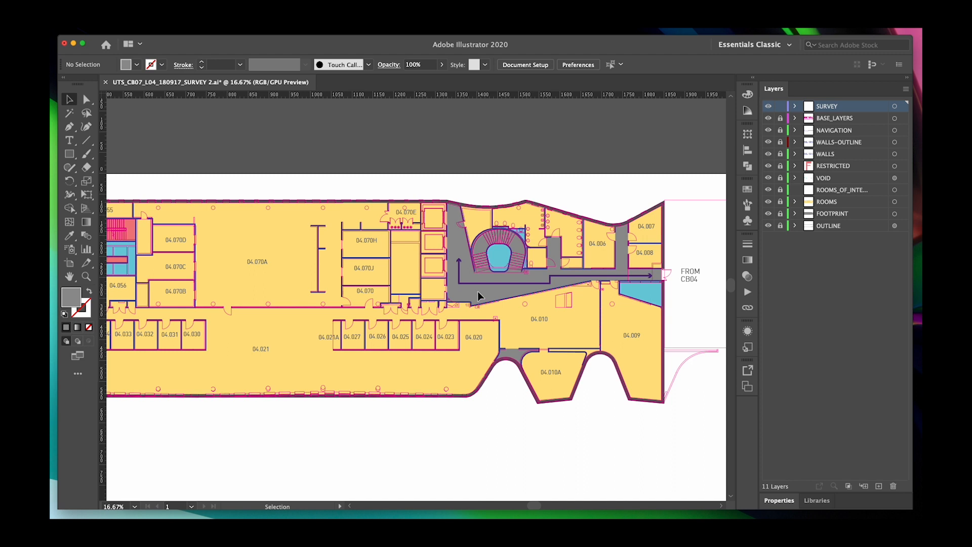
mouse_move(727, 196)
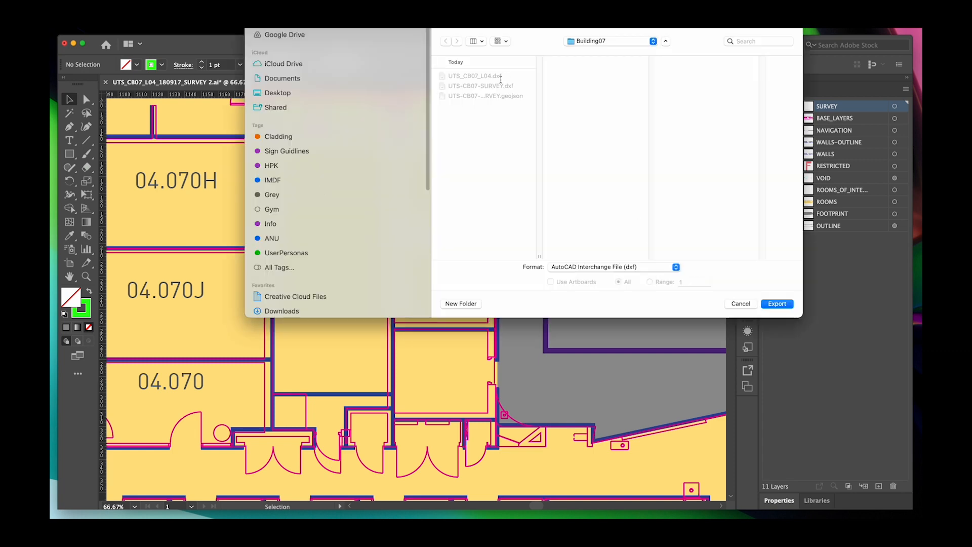
Export the floor plan as a DXF file from Illustrator
click(777, 303)
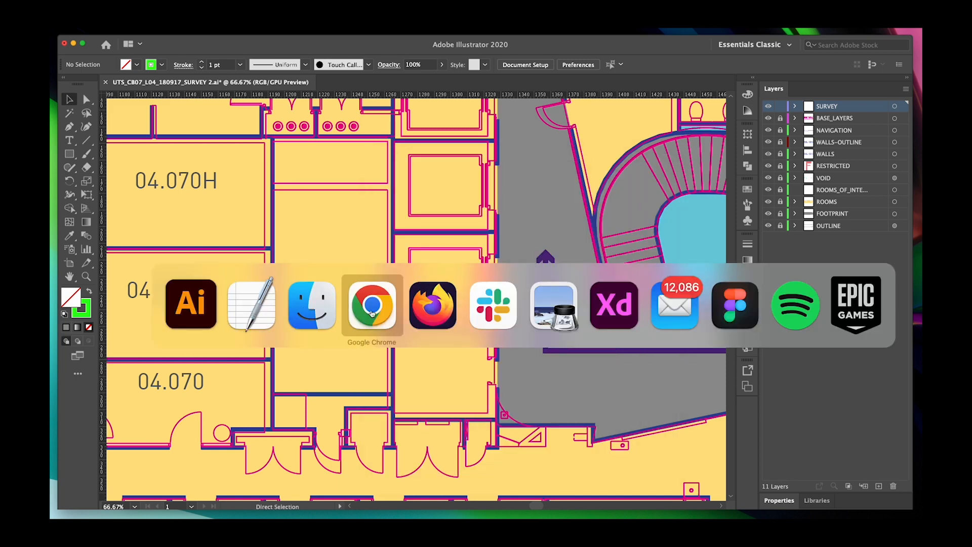
Switch to the browser and drop the exported DXF into the PAM Studio project
click(372, 305)
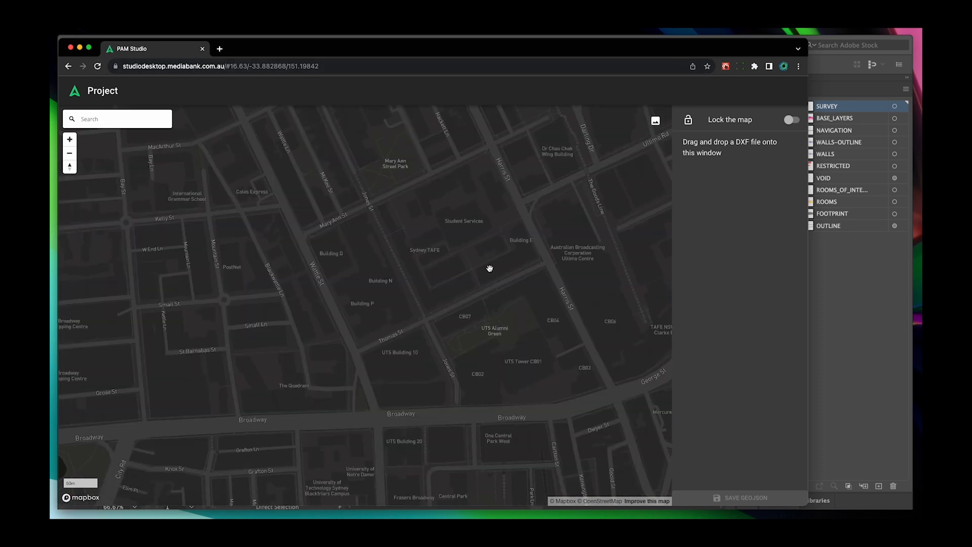
scroll(down, 3)
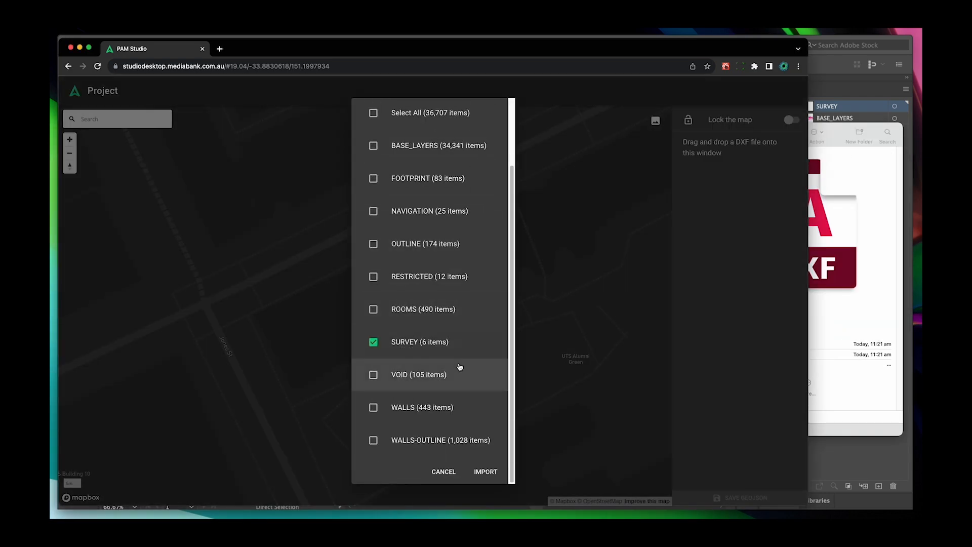
Import the FOOTPRINT, ROOMS, SURVEY and WALLS layers onto the map
click(374, 309)
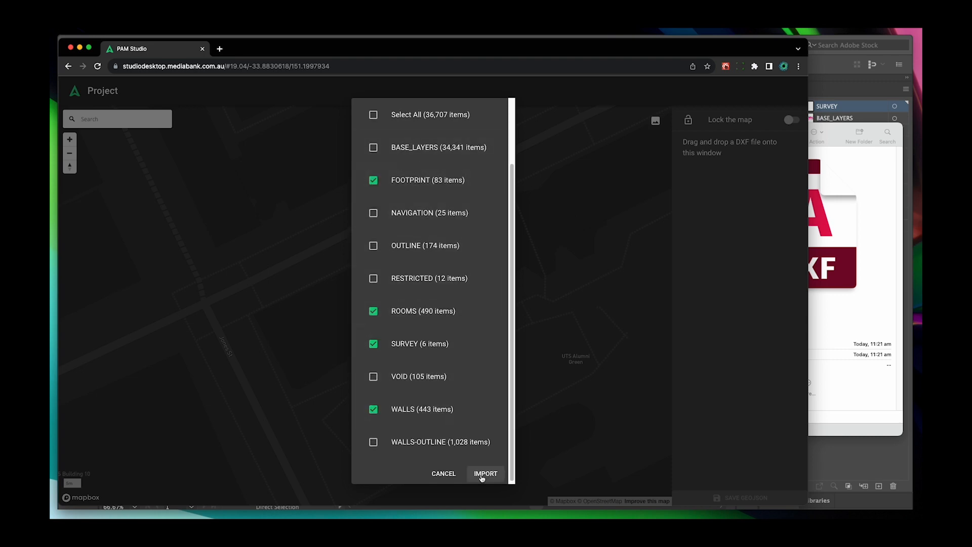
click(485, 474)
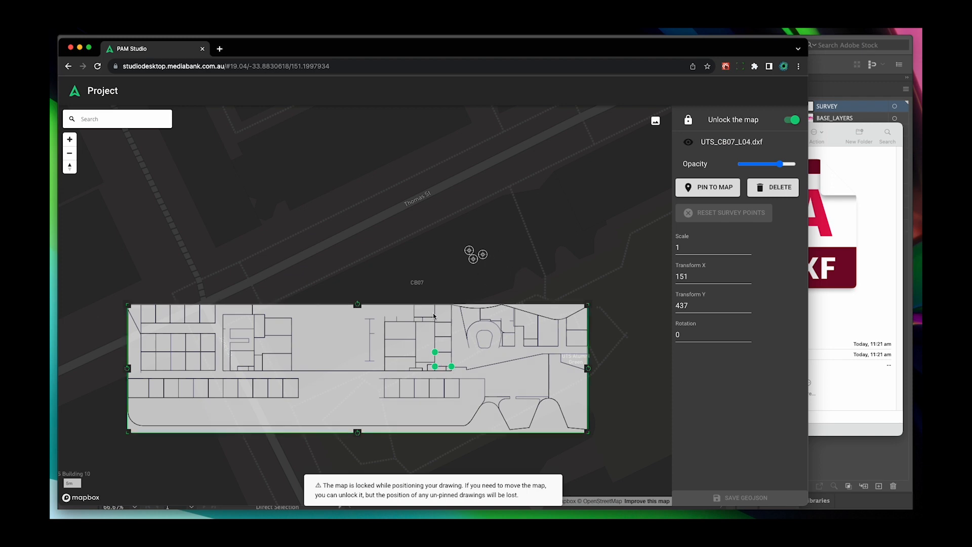
Unlock the map beneath the placed floor-plan drawing
click(792, 120)
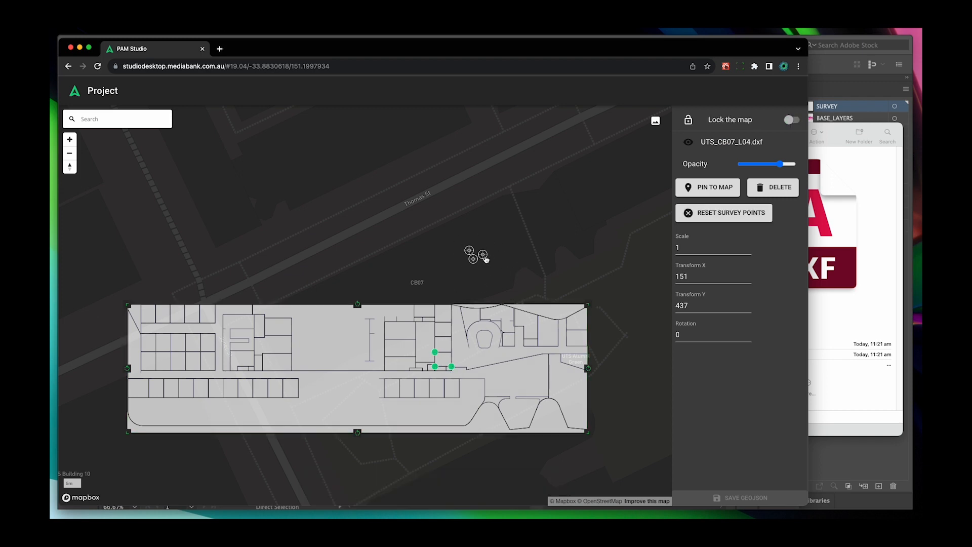